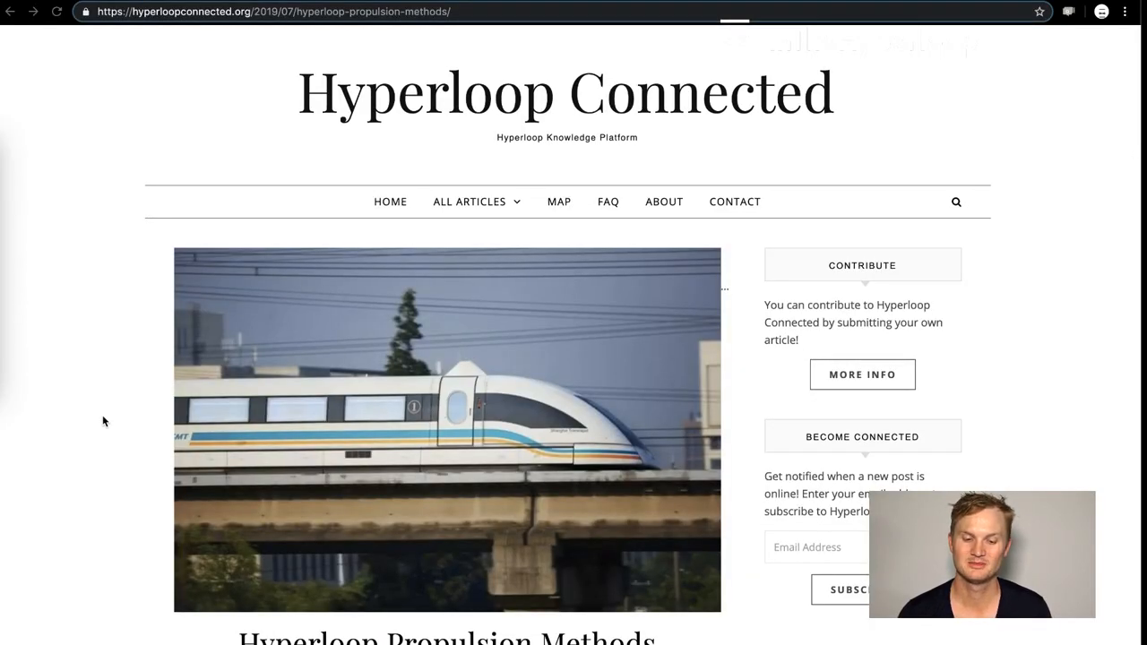
Step: Scroll the Hyperloop Propulsion Methods article down to the Linear Induction Motor paragraph
scroll(down, 3)
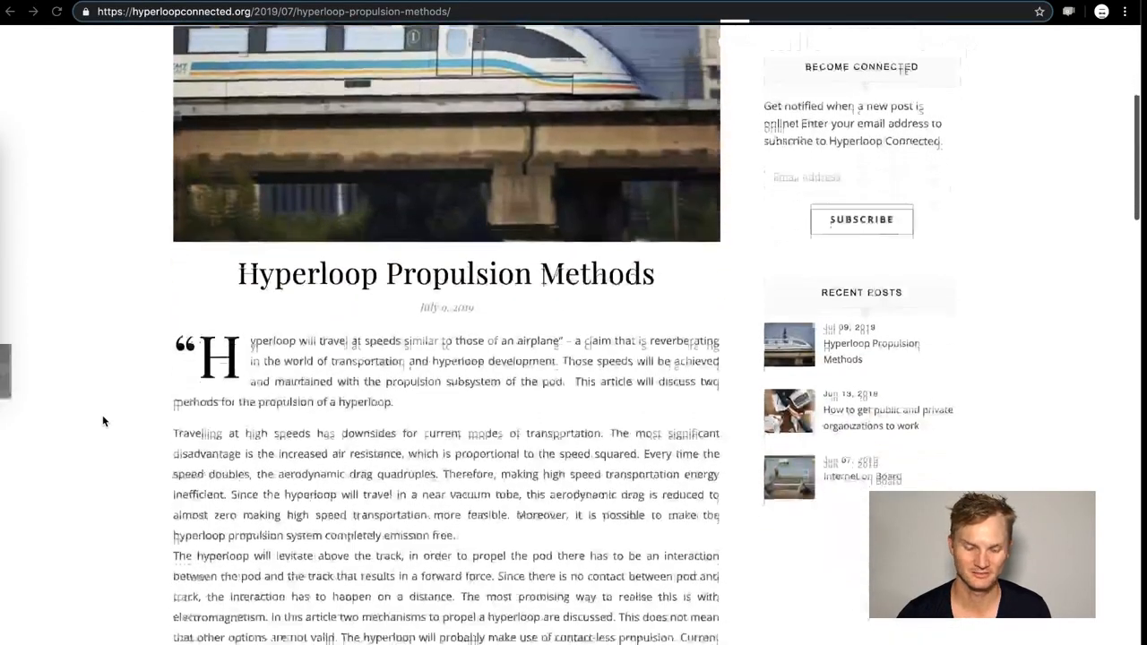
scroll(down, 3)
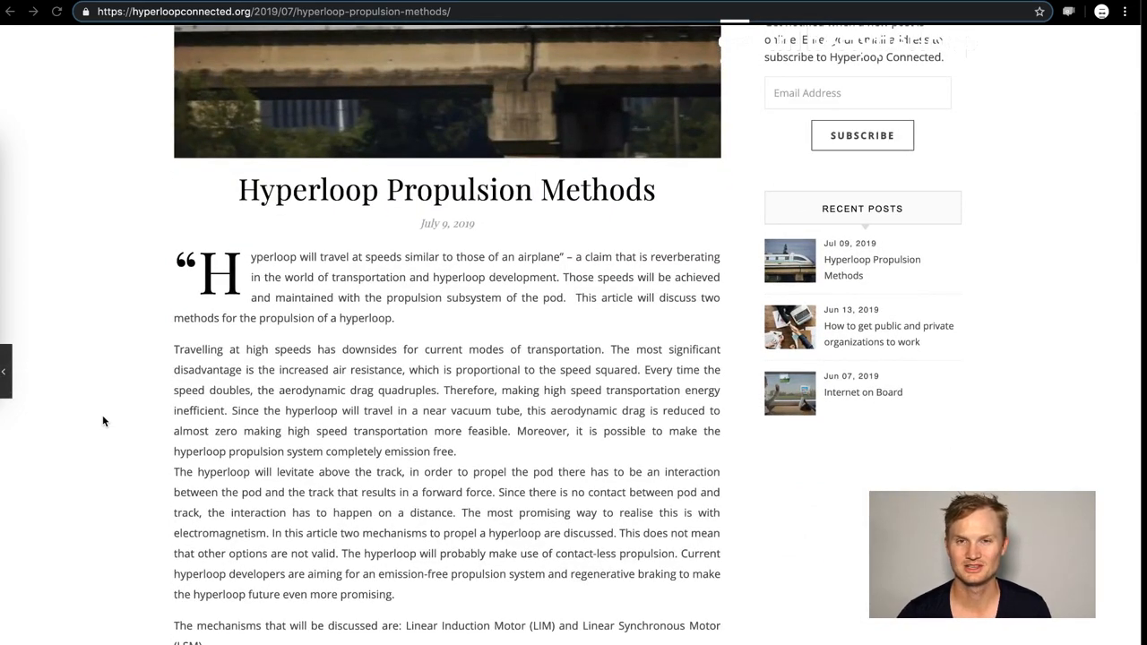
scroll(down, 3)
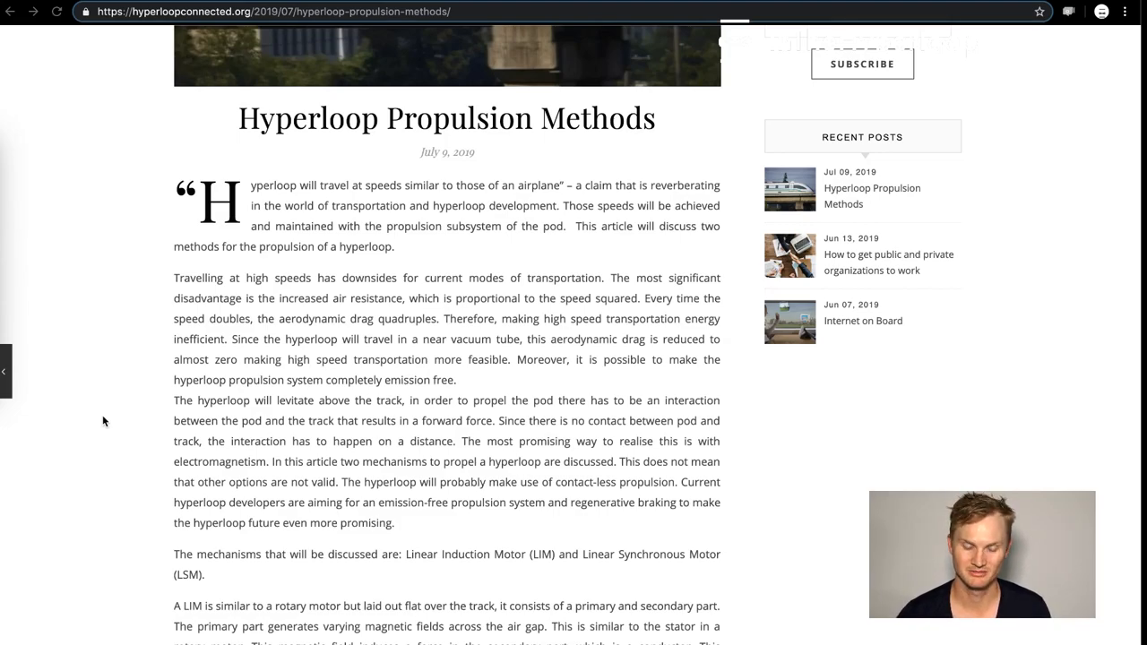
scroll(down, 3)
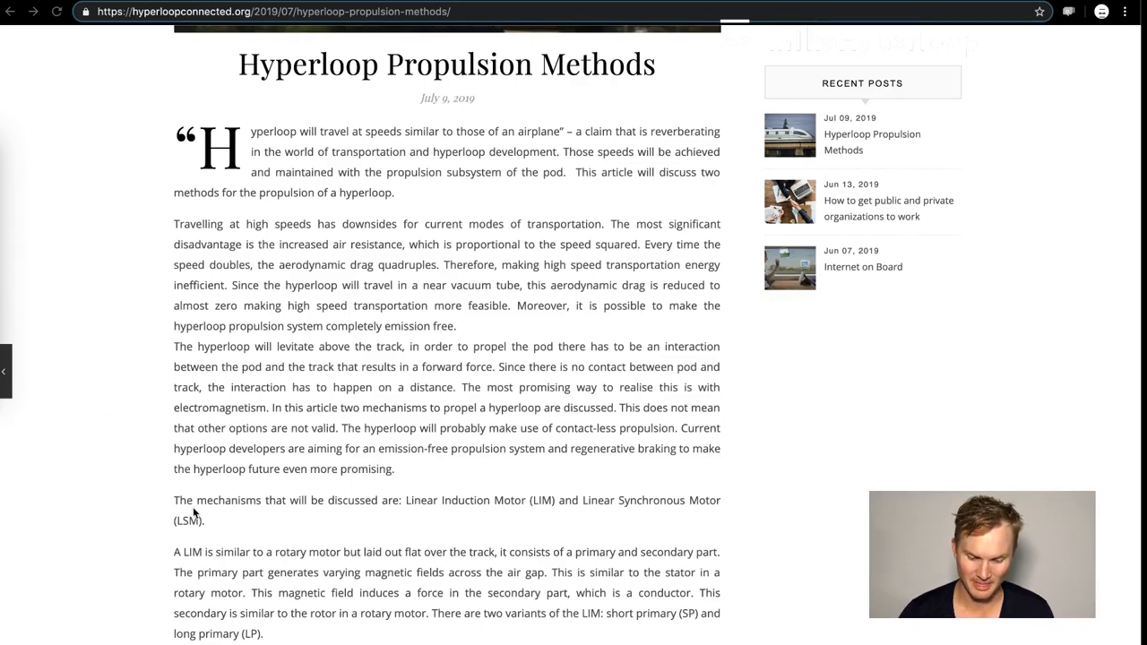
scroll(down, 3)
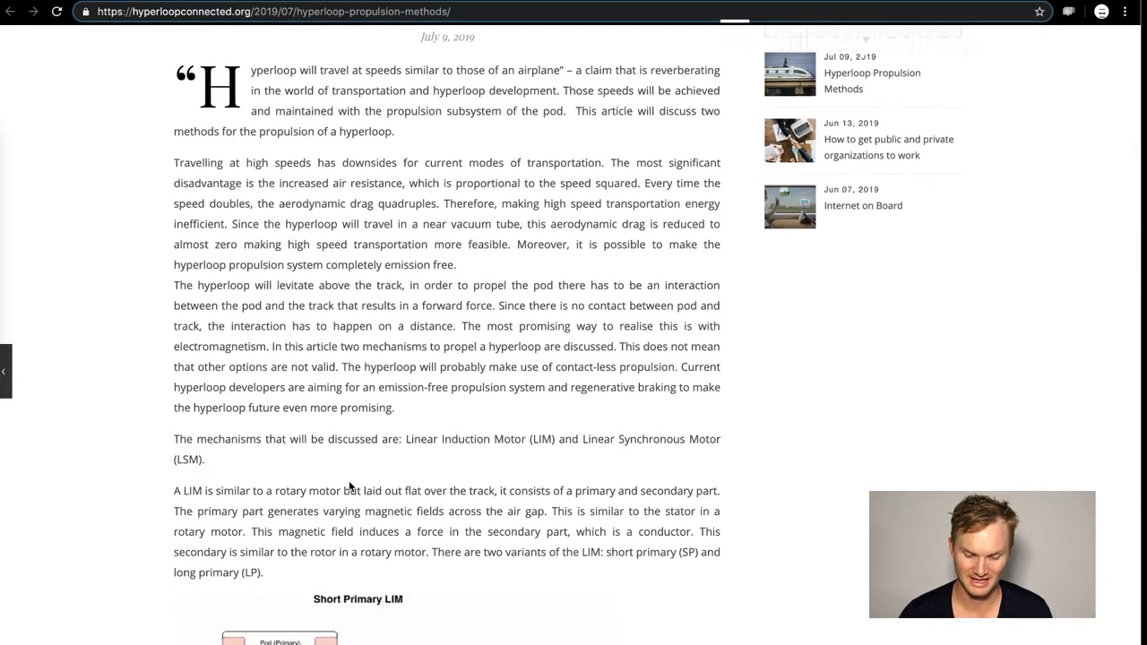
Step: Scroll to the Short Primary LIM diagram and clear the highlighted LIM sentences
scroll(down, 3)
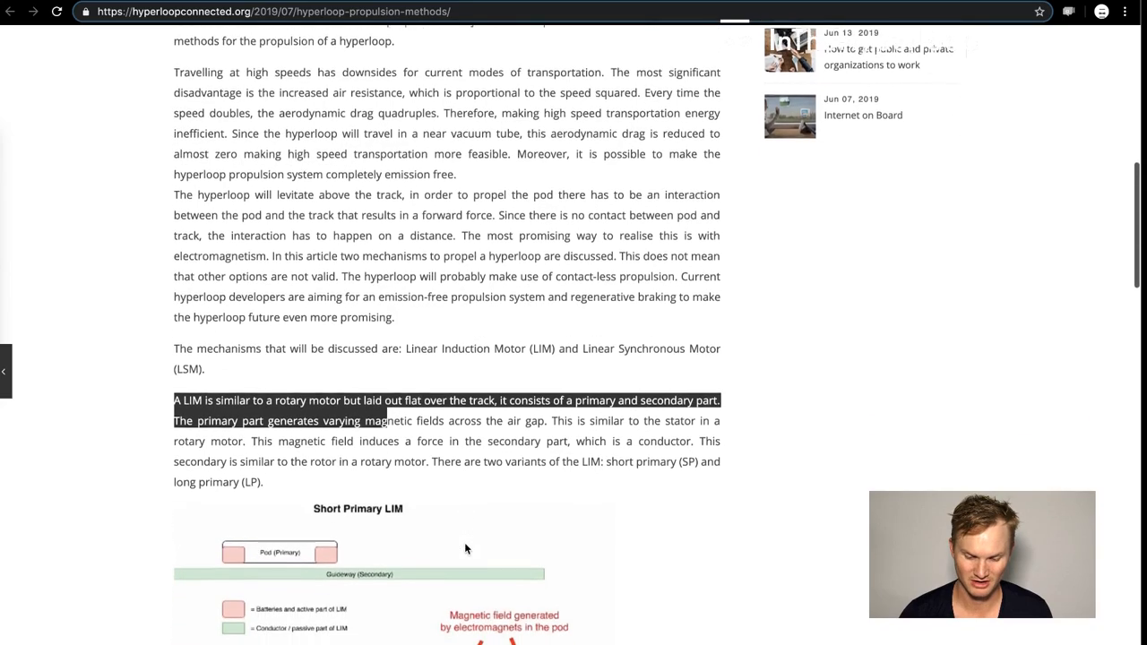
scroll(down, 3)
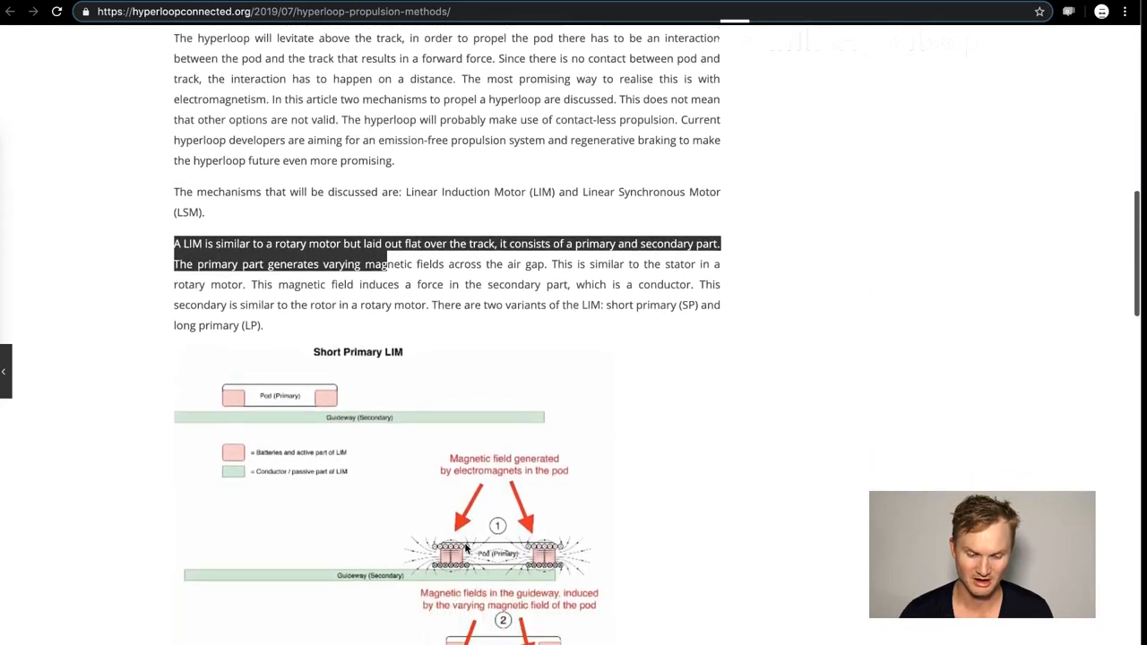
scroll(down, 3)
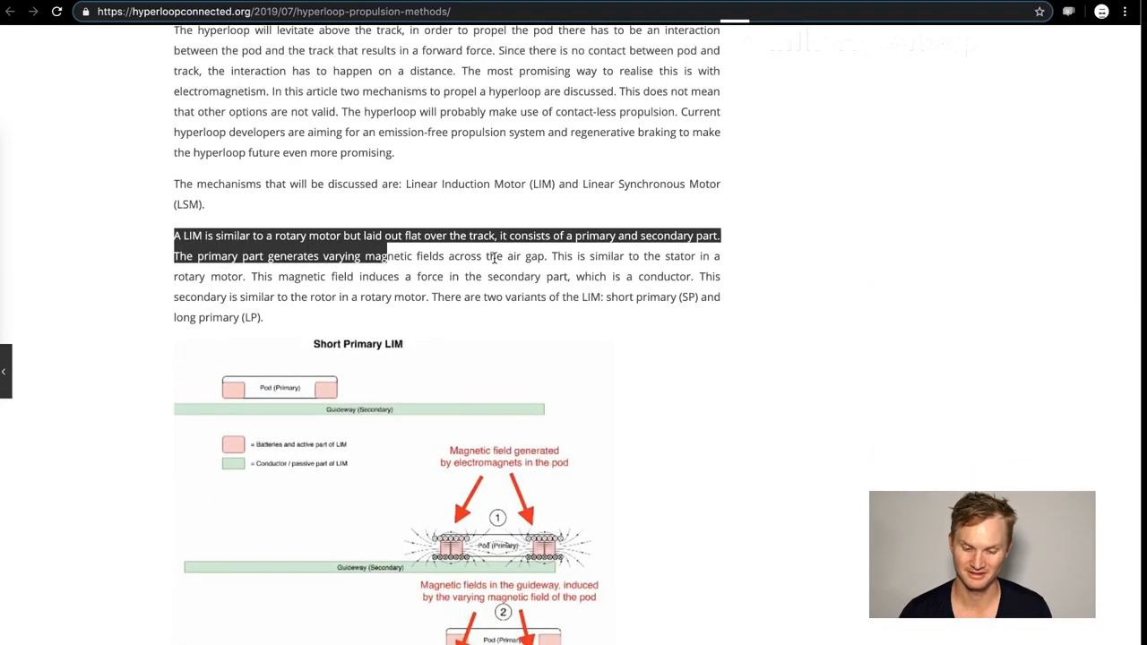
click(547, 255)
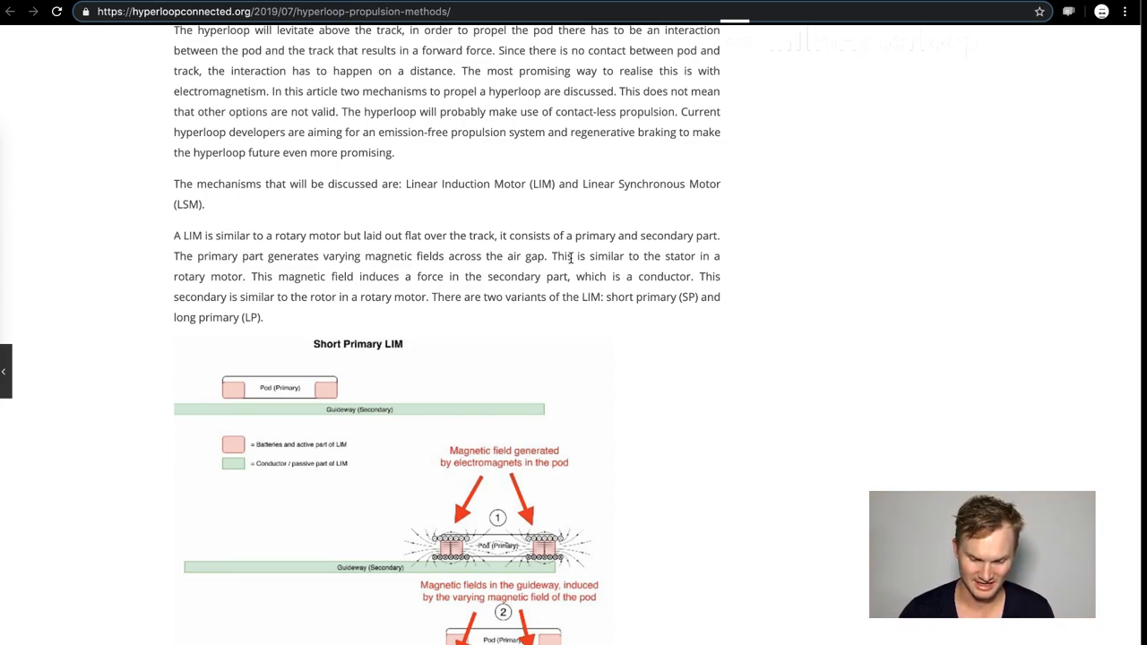
mouse_move(668, 312)
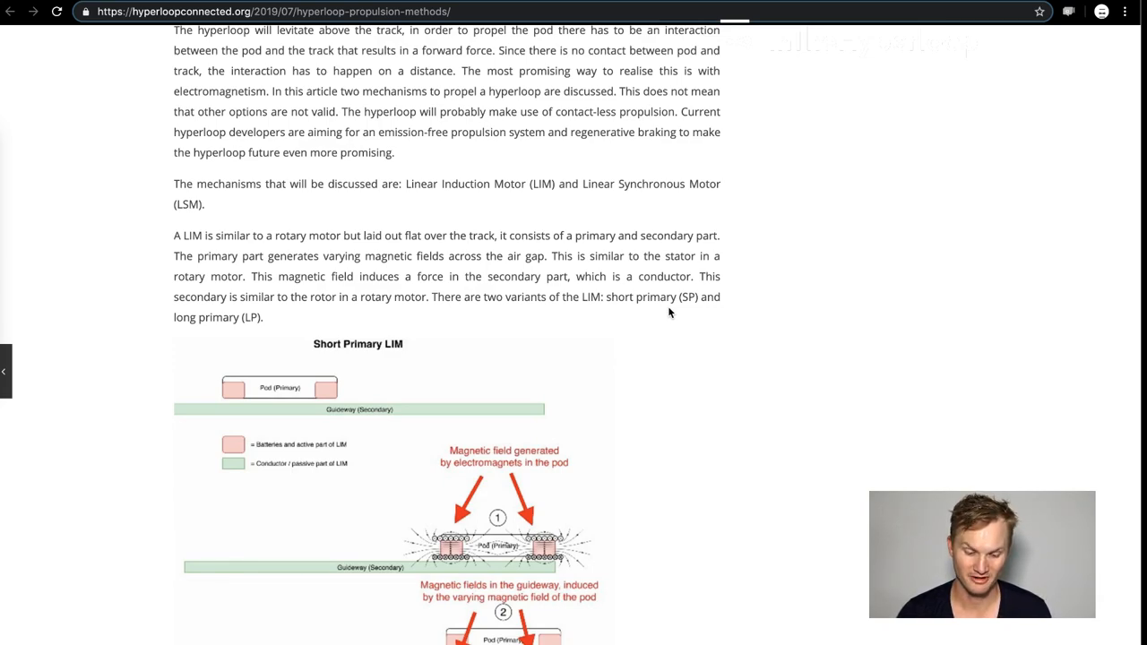
mouse_move(471, 289)
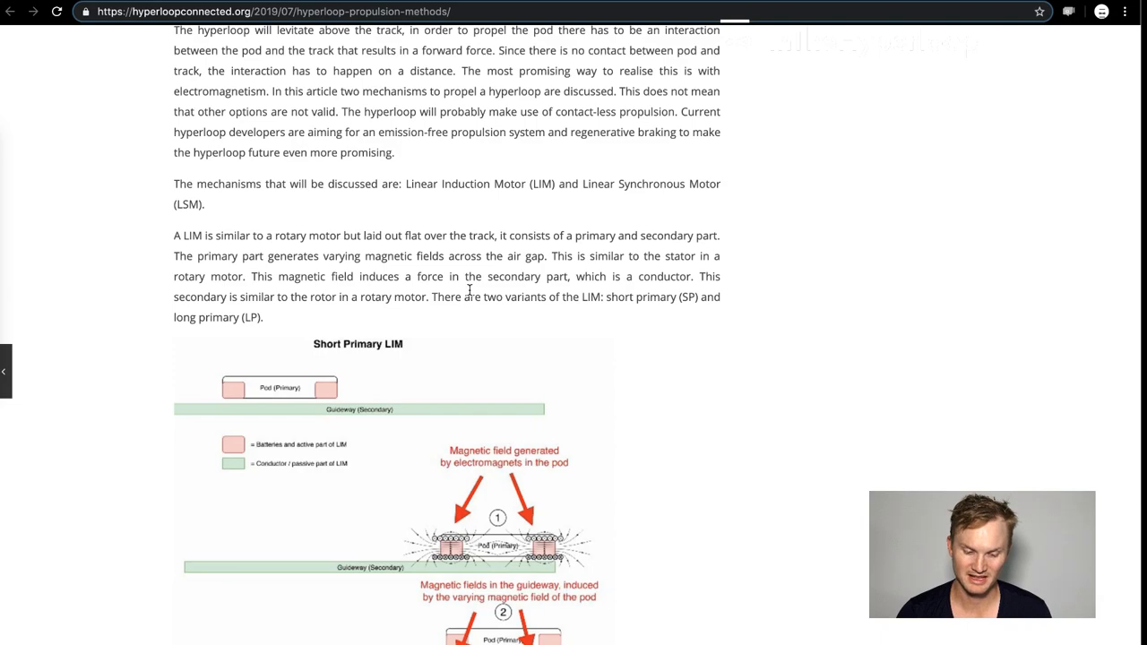
mouse_move(542, 342)
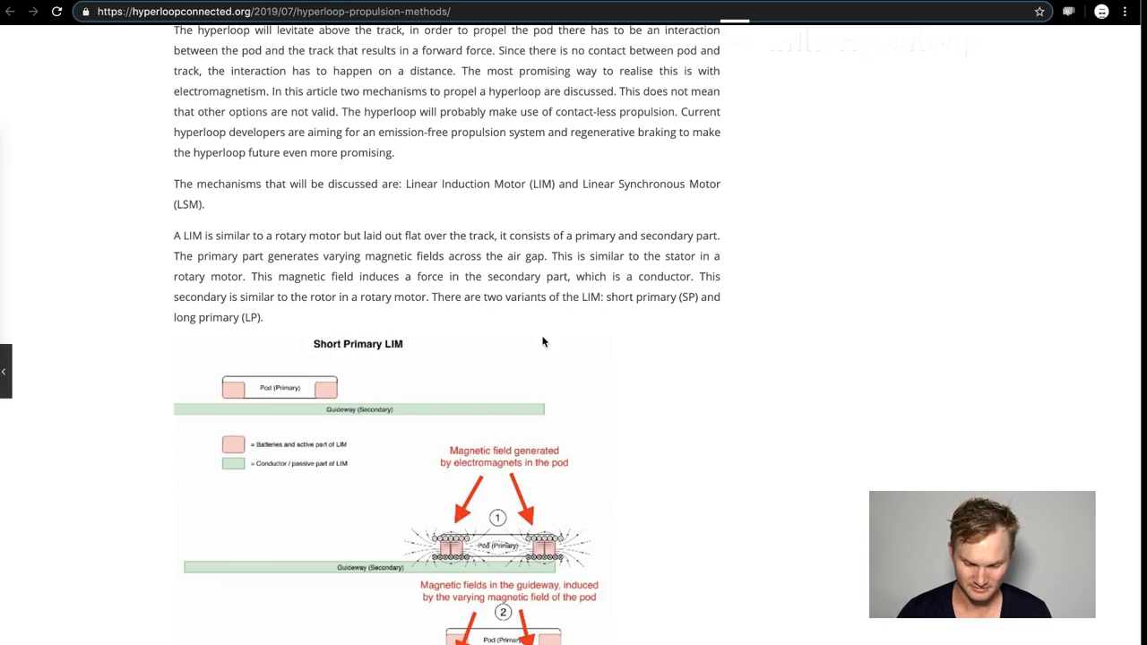
mouse_move(690, 338)
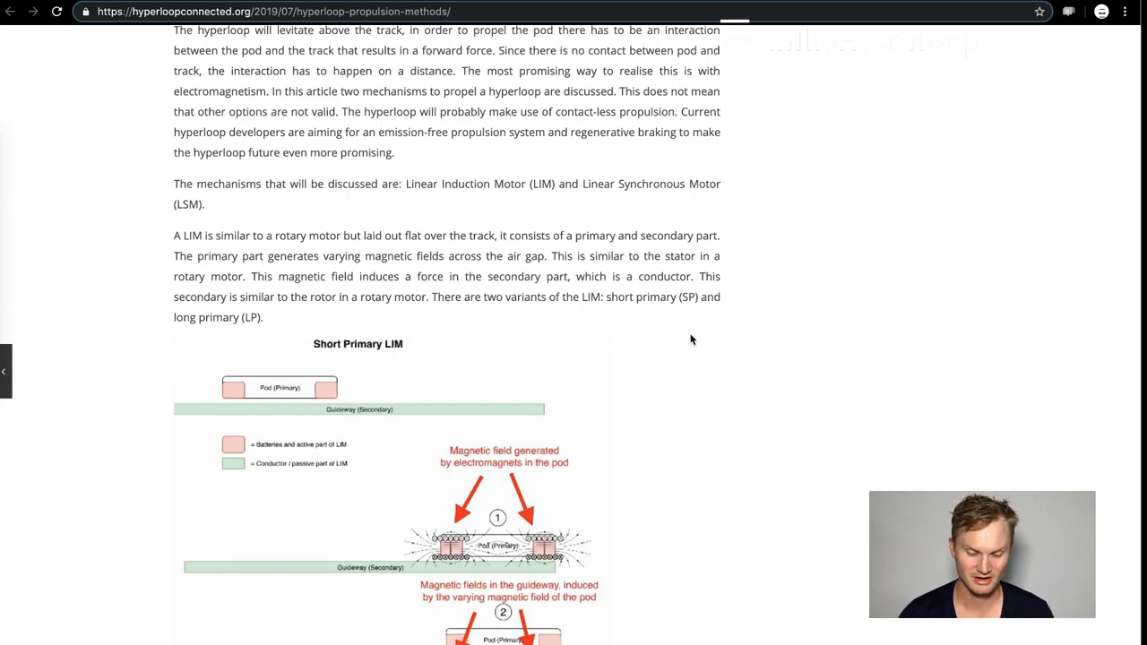
Step: Scroll past the Long Primary LIM diagram to the LSM section and conclusion
scroll(down, 3)
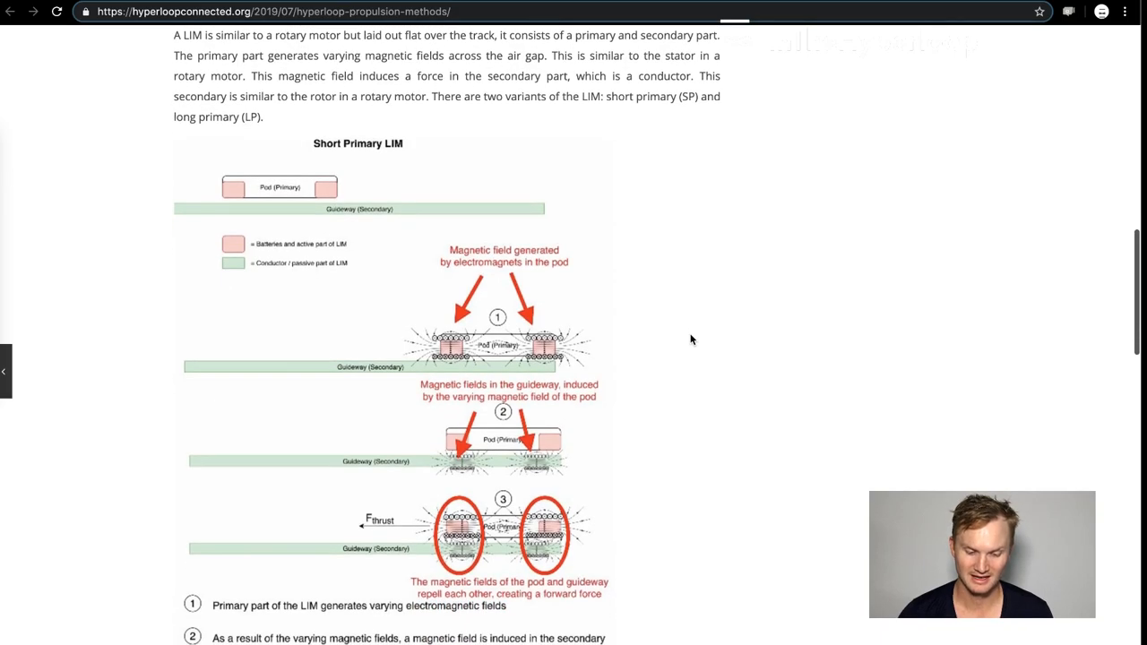
scroll(down, 3)
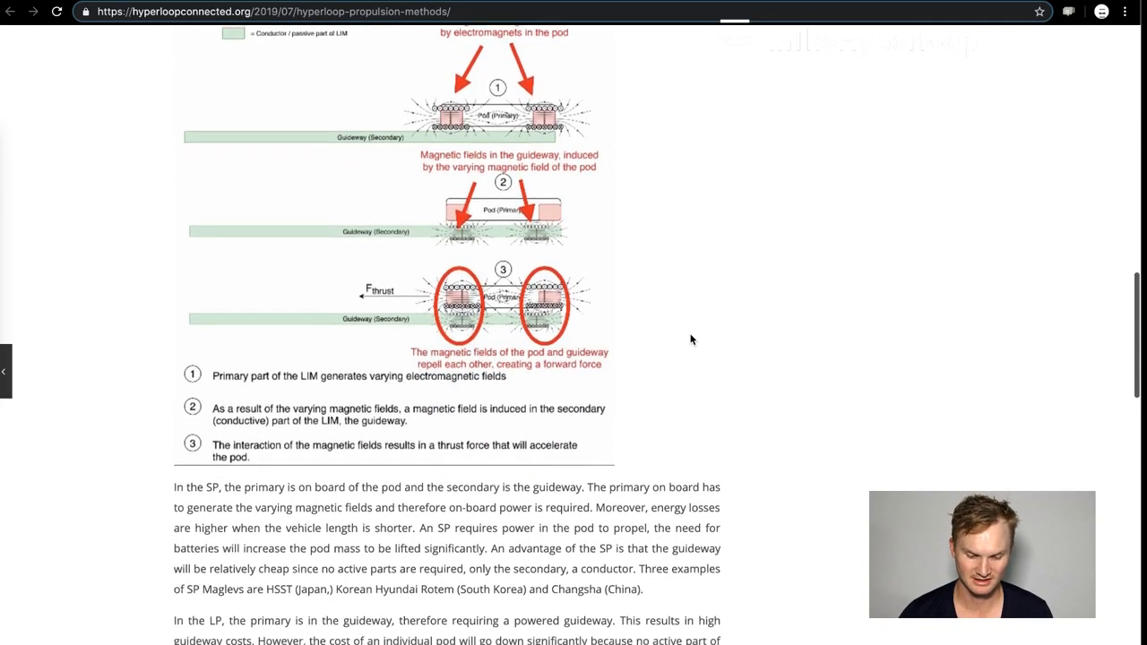
scroll(down, 3)
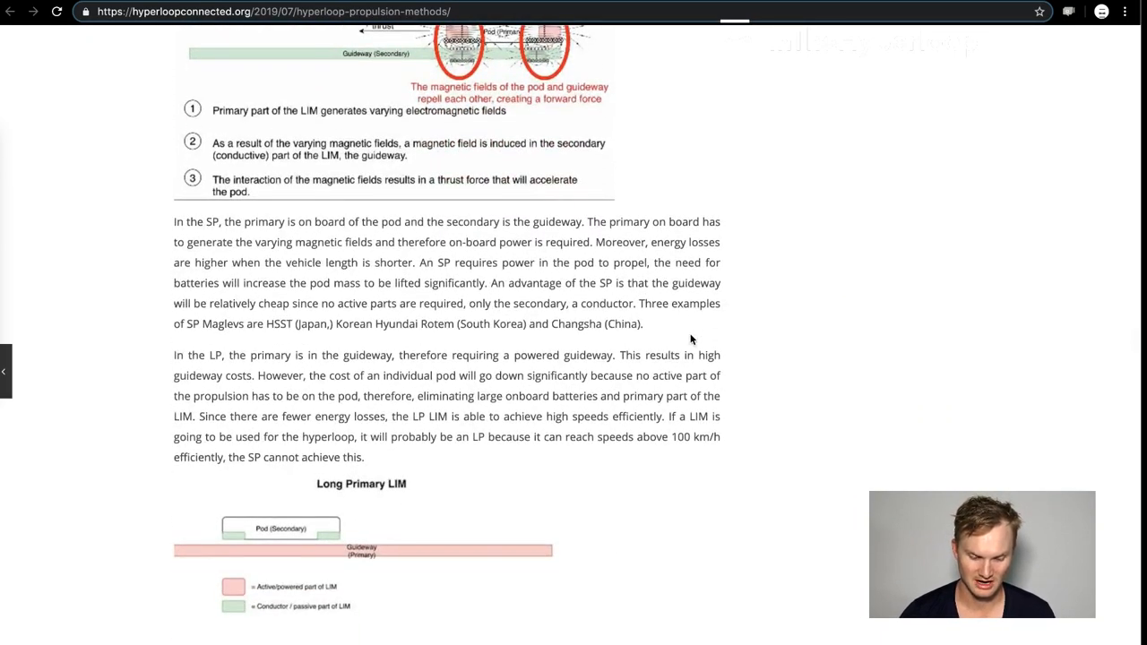
scroll(down, 3)
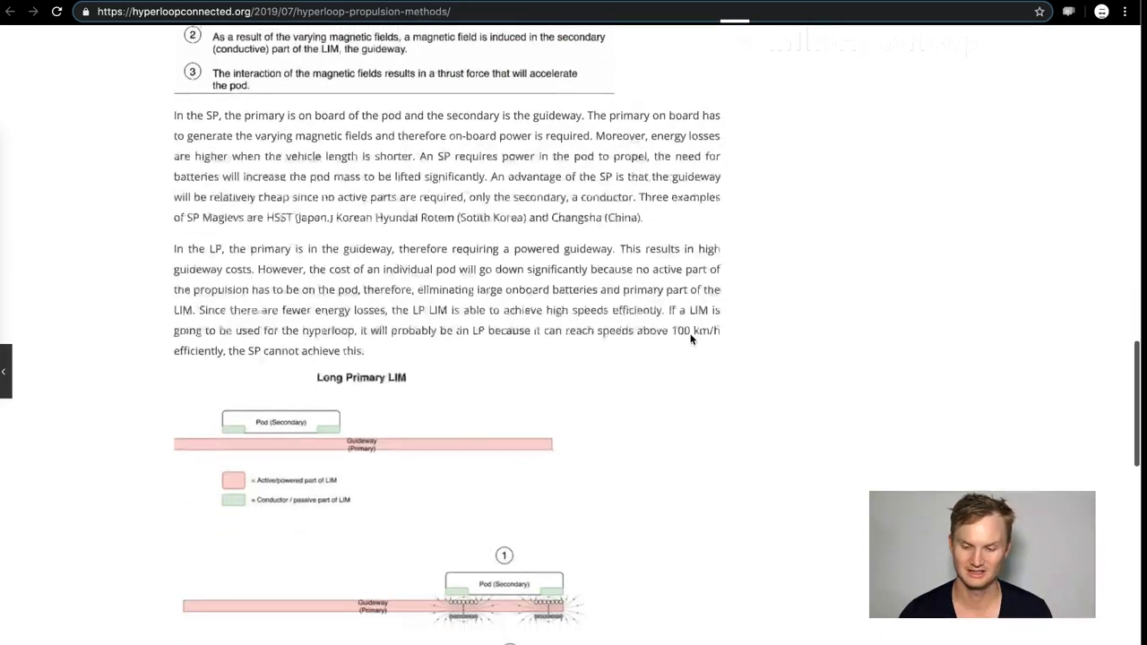
scroll(down, 3)
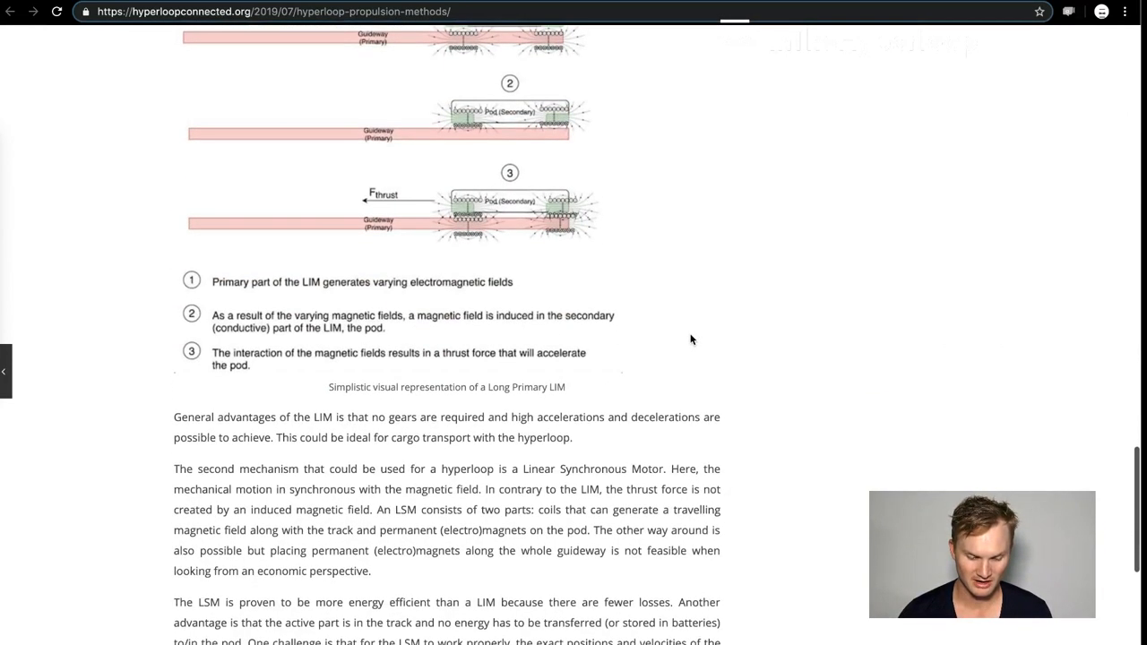
scroll(down, 3)
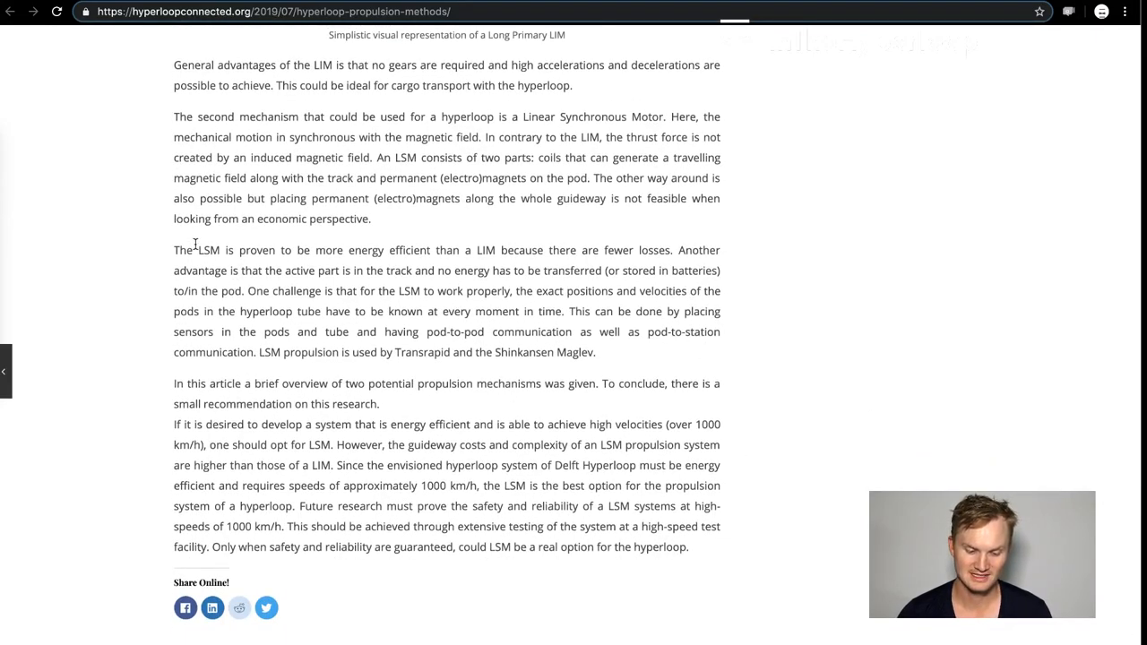
Step: Select the sentences from 'One challenge is…' through '…Shinkansen Maglev.'
drag(198, 250, 291, 271)
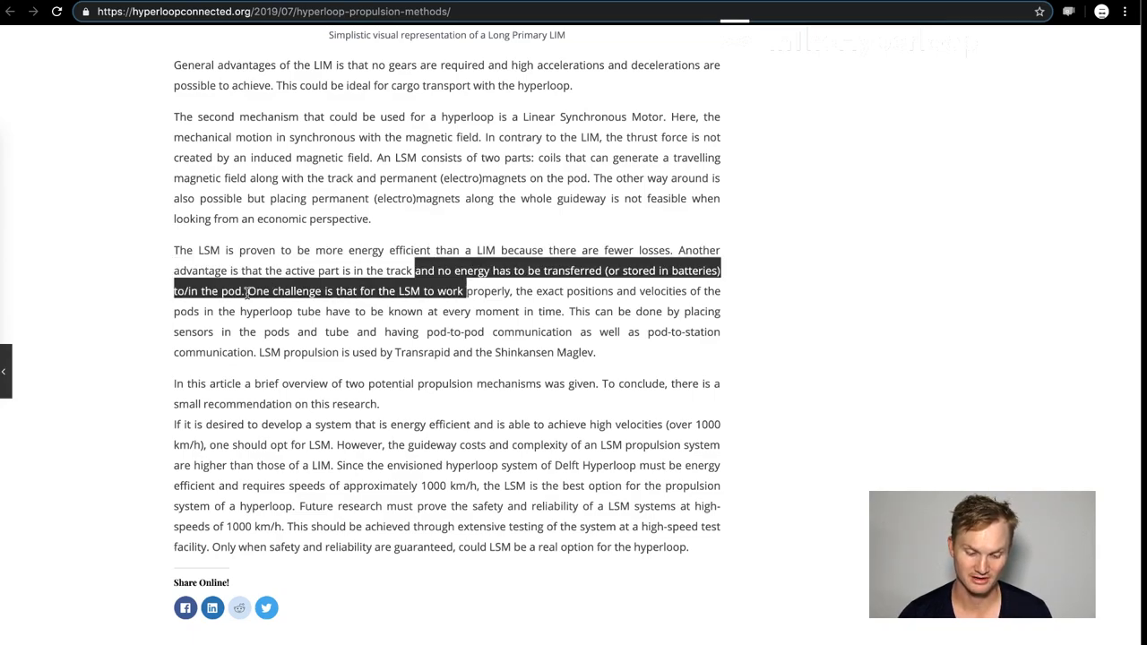
drag(244, 290, 596, 351)
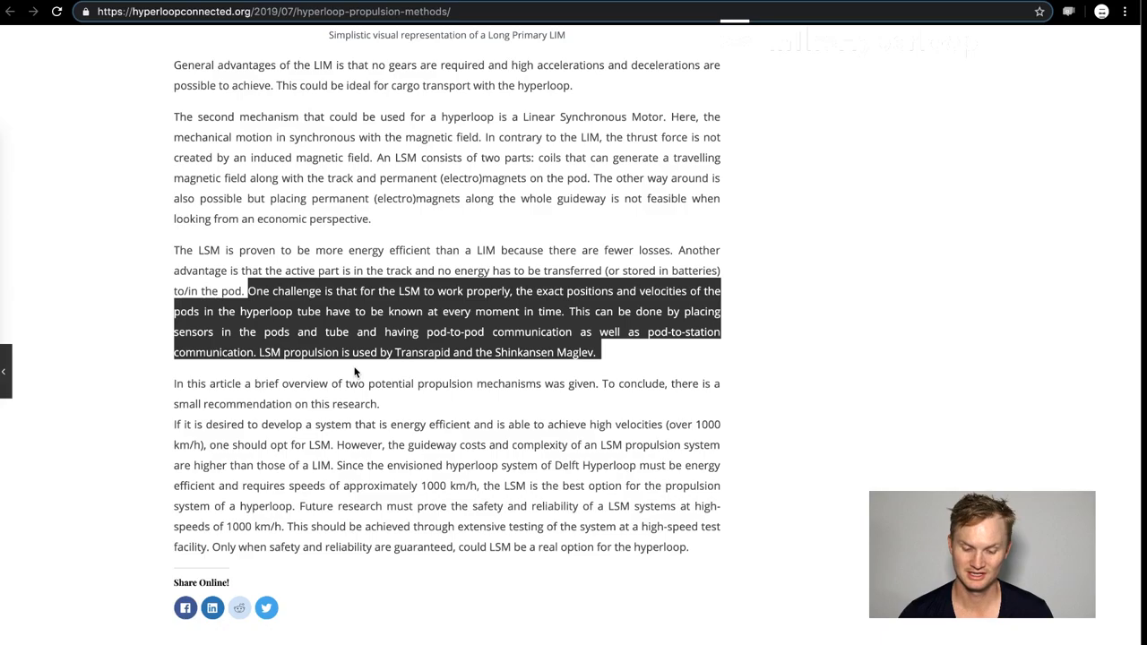
Step: Scroll up to the Long Primary LIM figure, then down to Leave a Reply
scroll(up, 3)
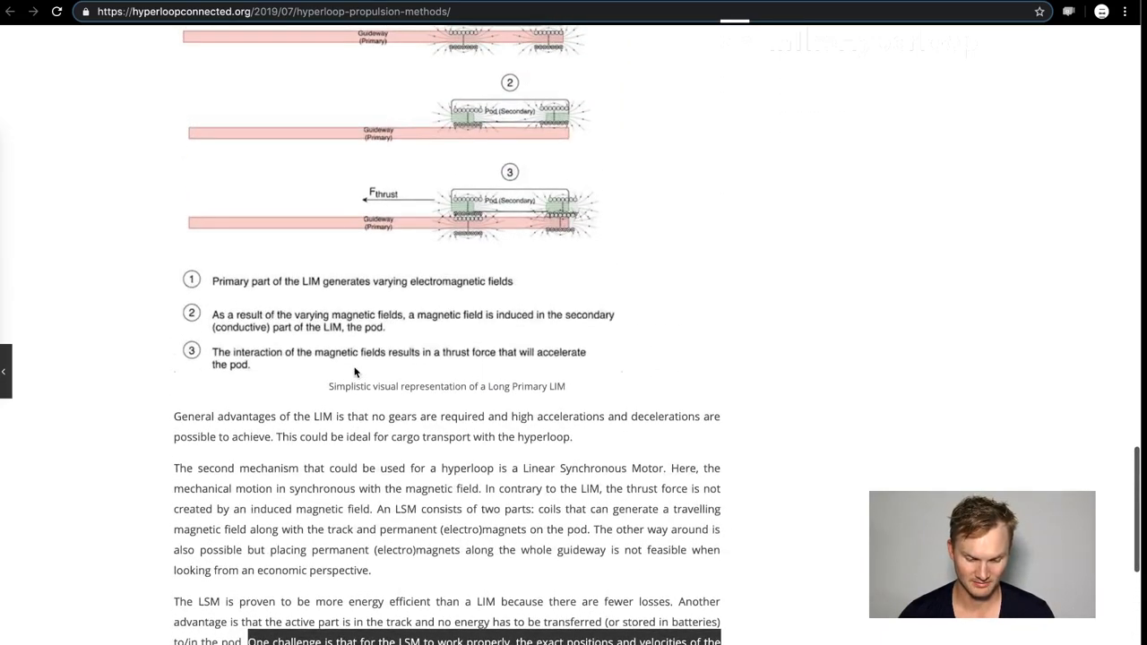
scroll(up, 3)
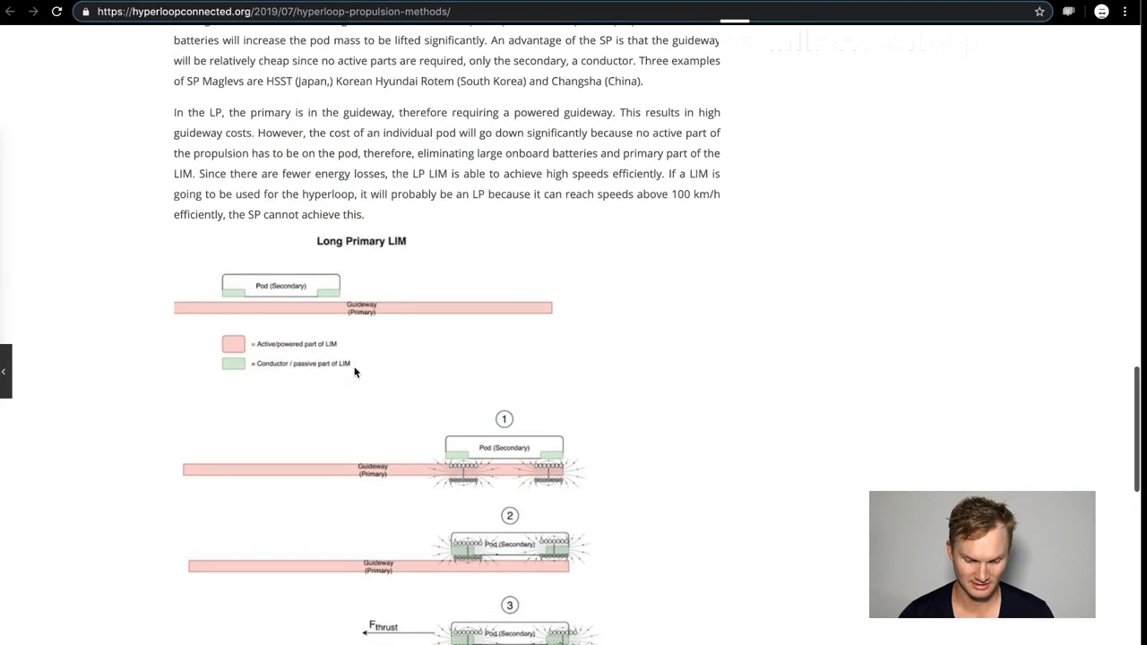
scroll(down, 3)
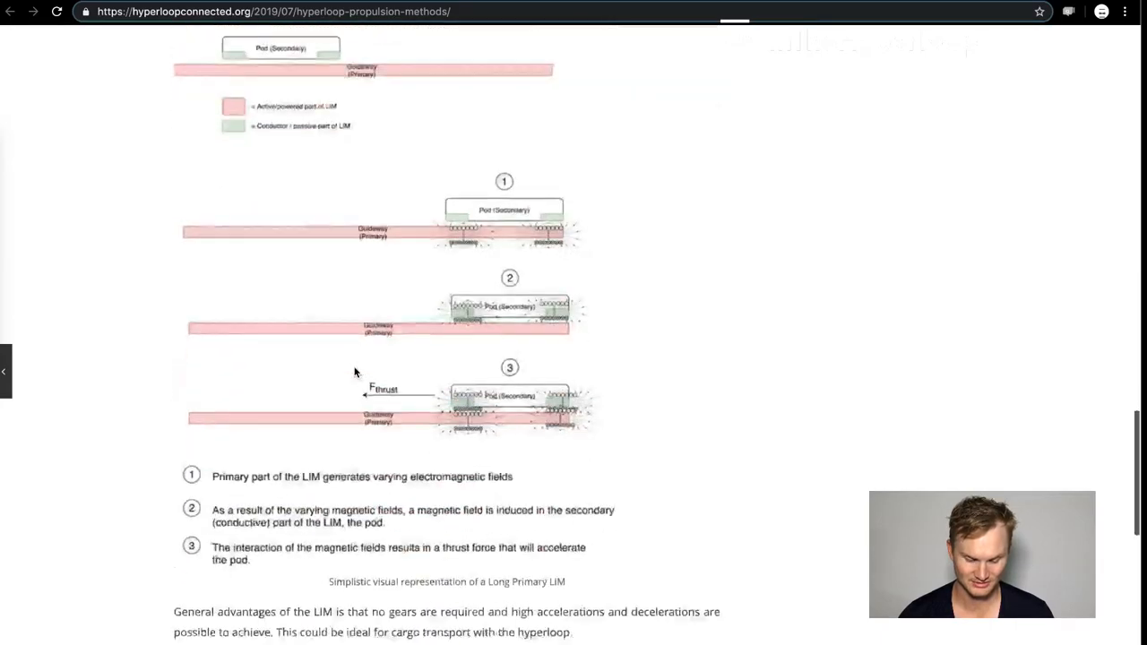
scroll(down, 3)
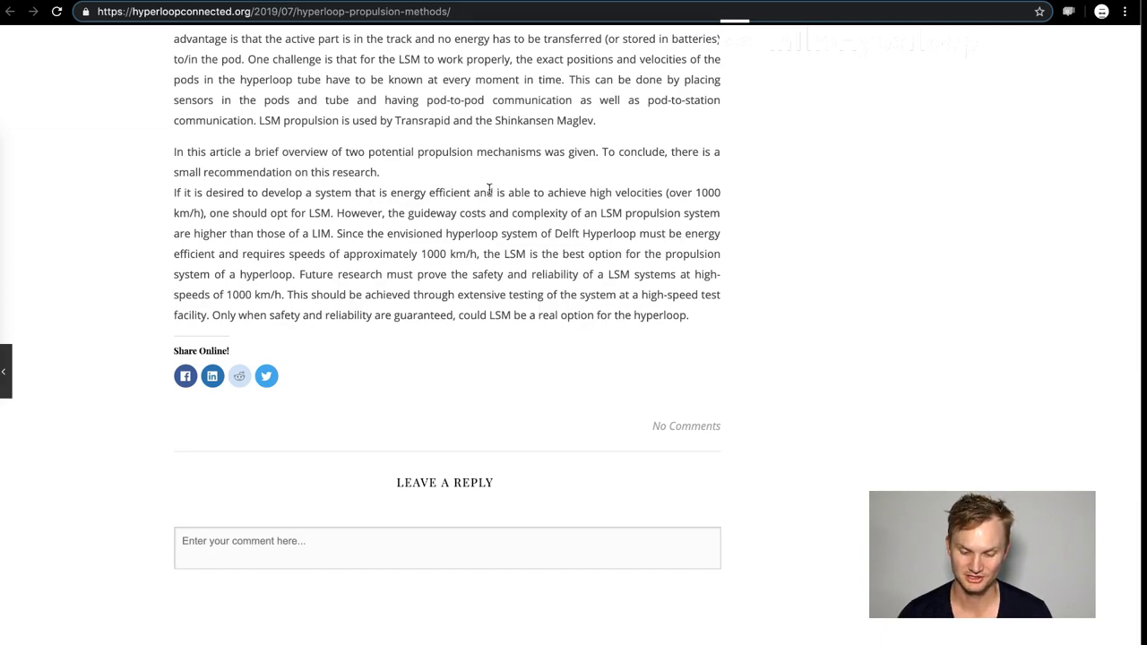
Step: Highlight then deselect the LSM recommendation, and scroll back toward the article's opening
drag(487, 191, 553, 212)
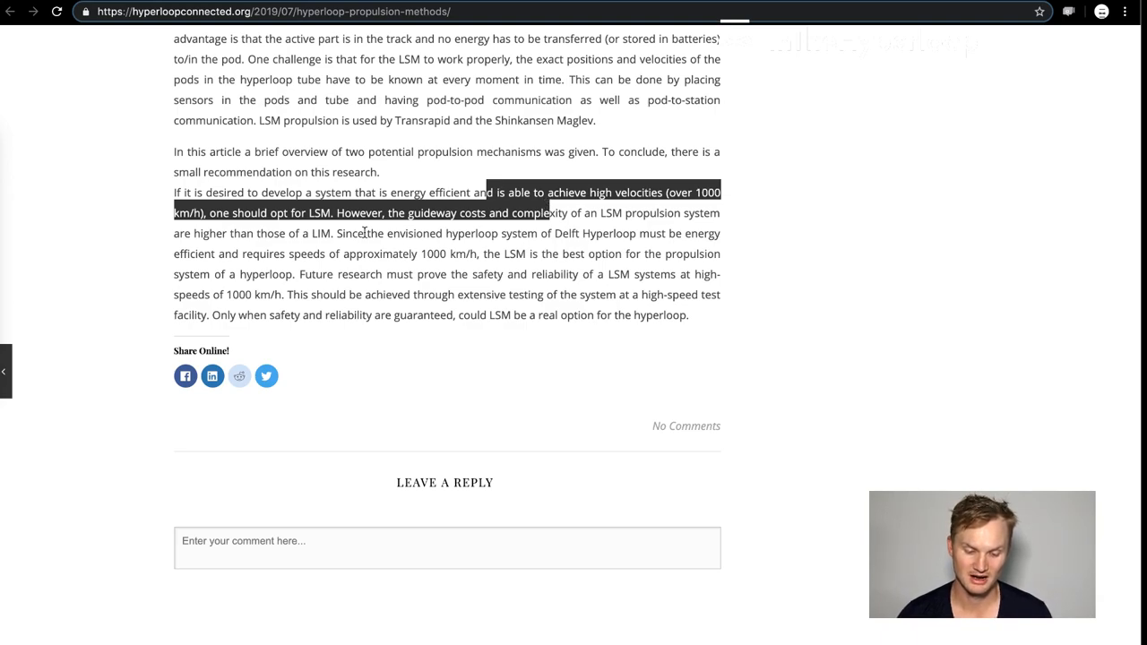
mouse_move(490, 229)
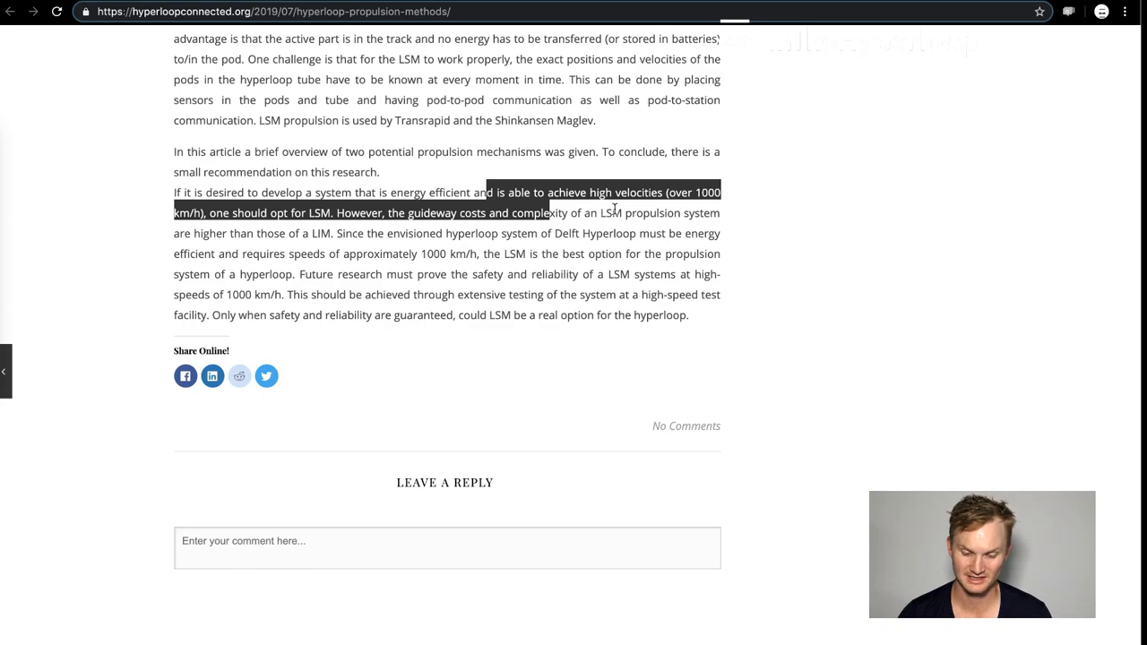
click(282, 234)
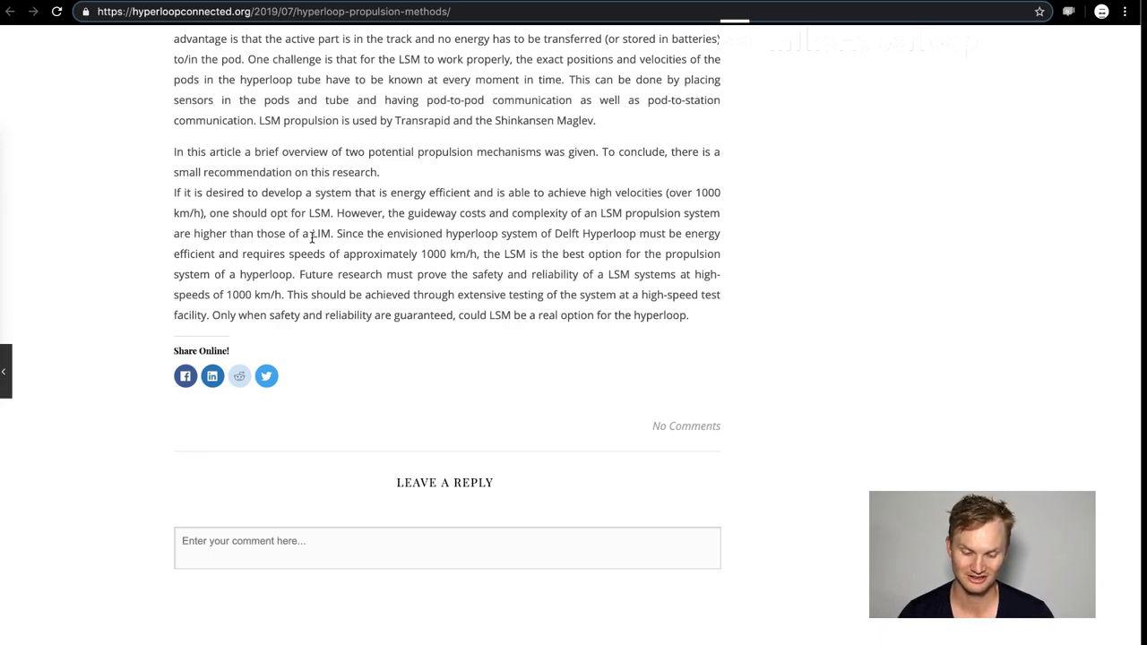
mouse_move(336, 233)
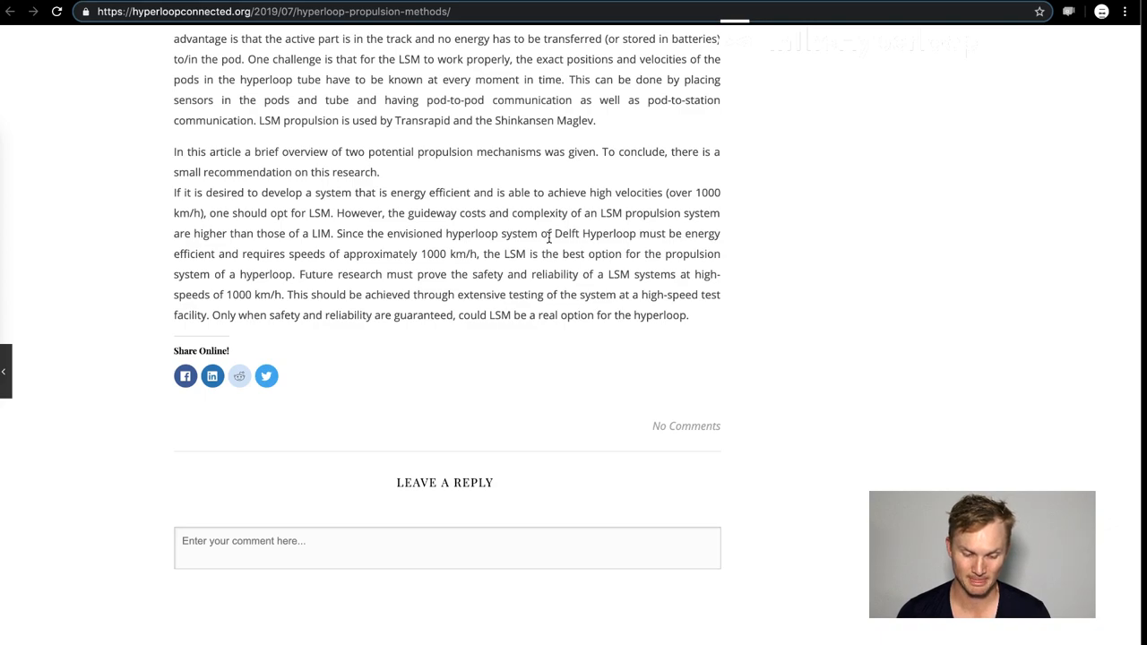
mouse_move(647, 366)
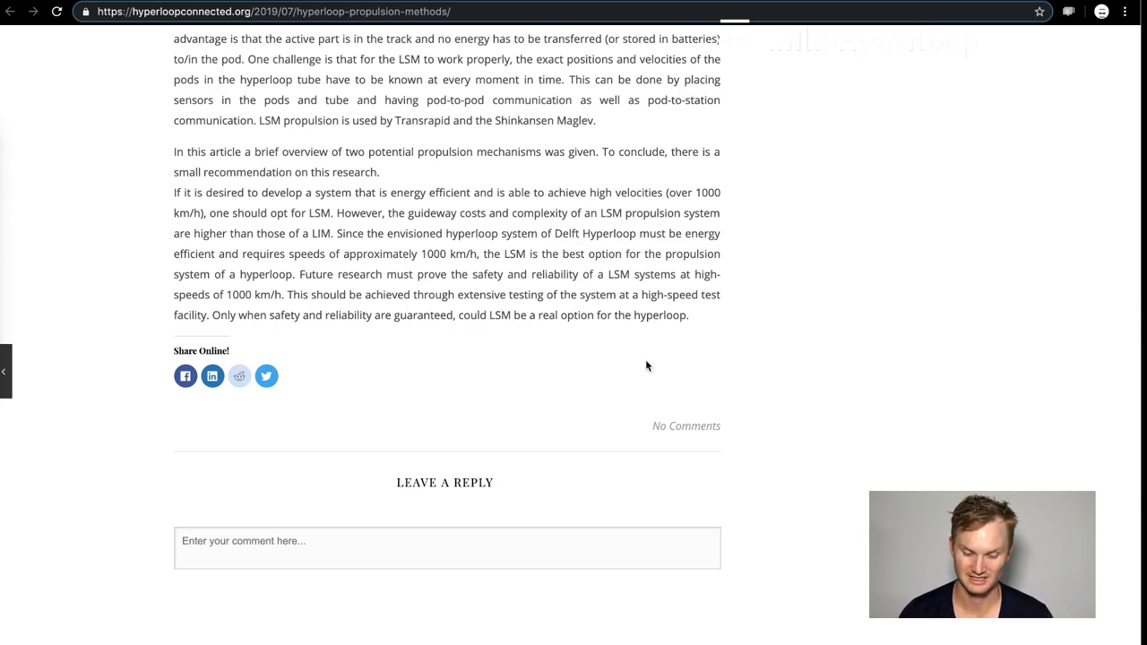
scroll(up, 3)
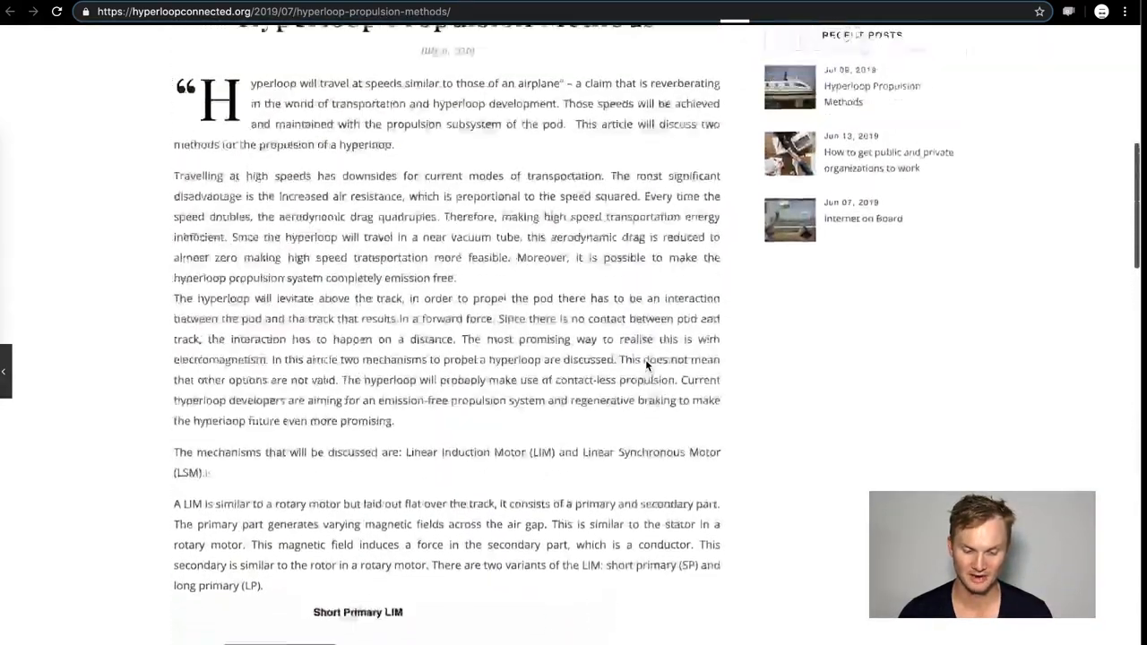
scroll(up, 3)
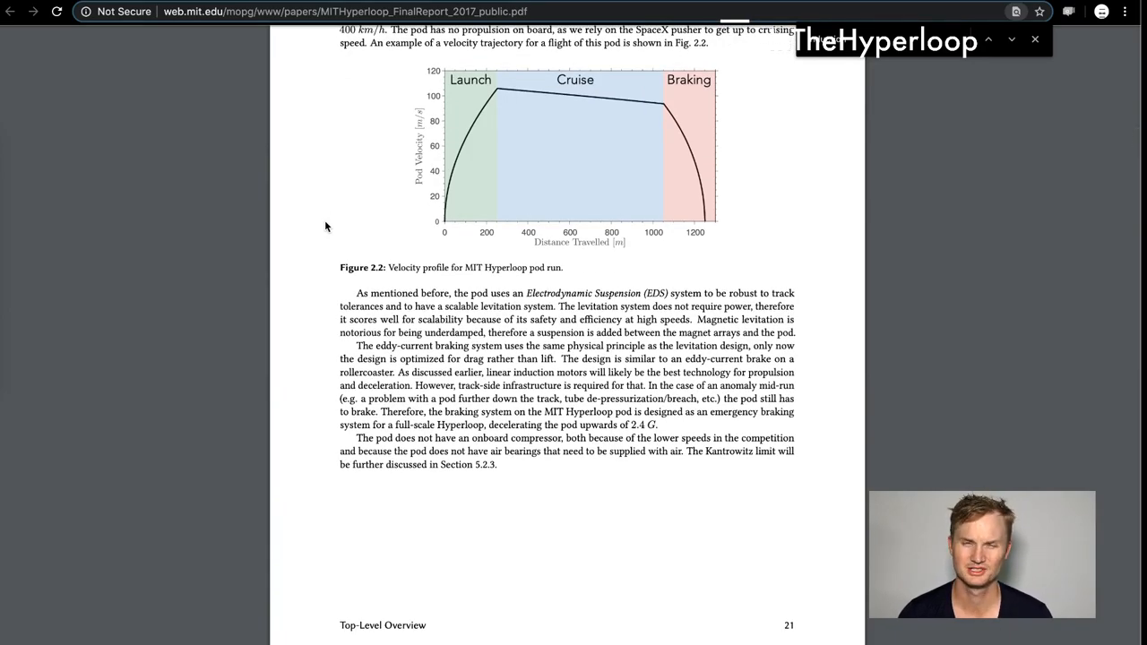
Step: Scroll through the MIT Hyperloop Final Report PDF from its title page
scroll(down, 3)
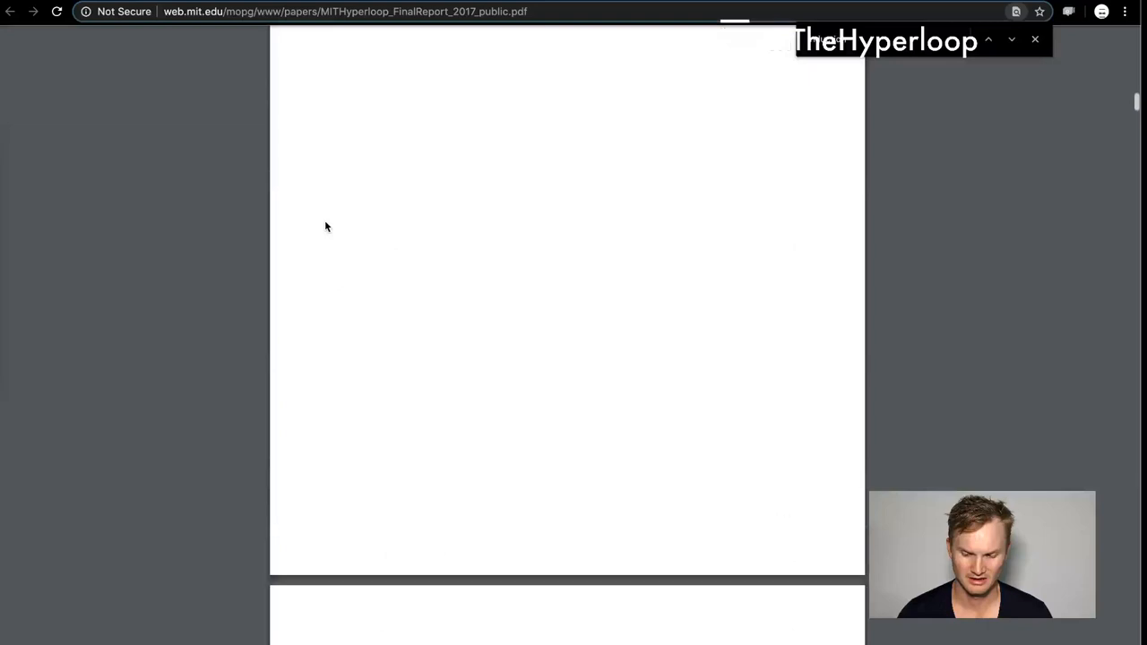
scroll(down, 3)
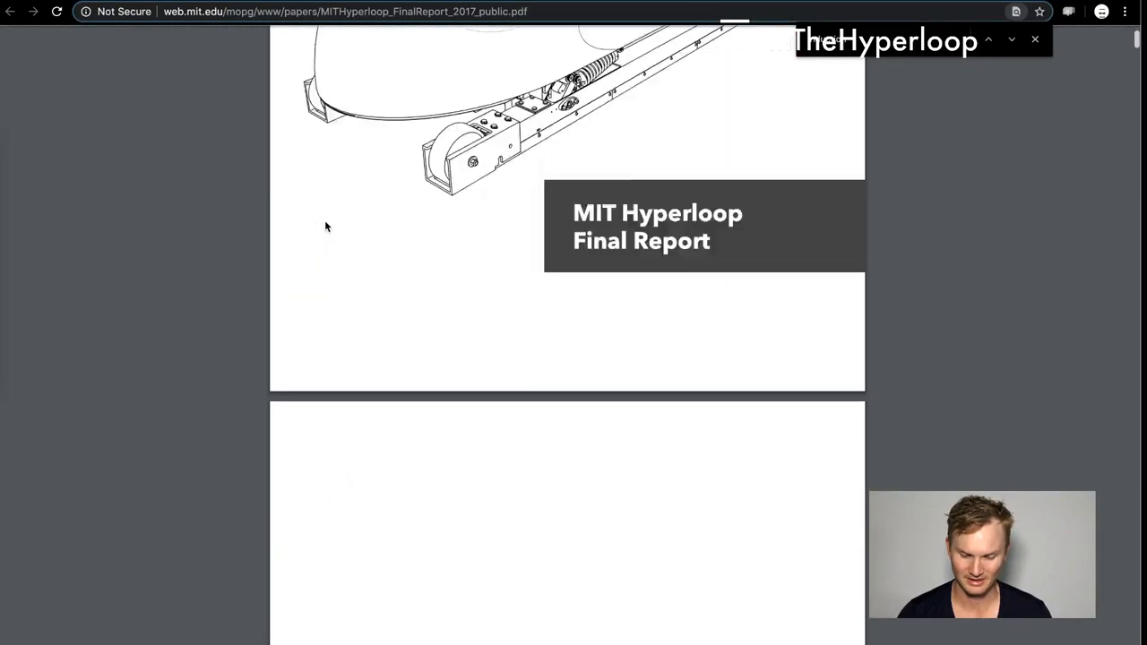
scroll(down, 3)
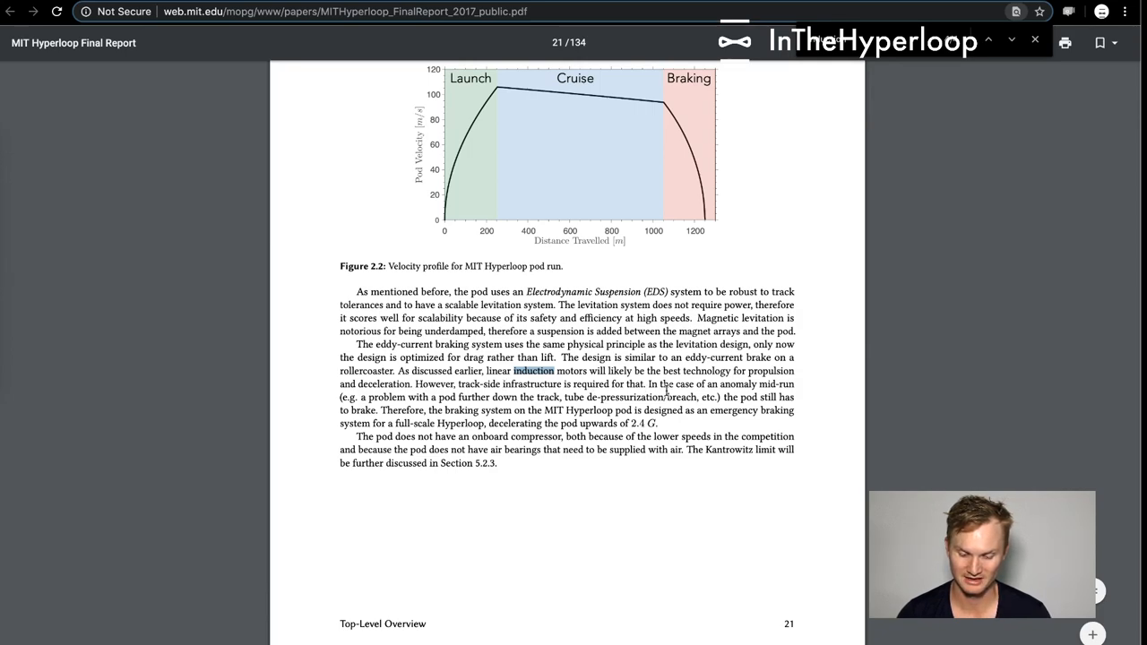
mouse_move(902, 245)
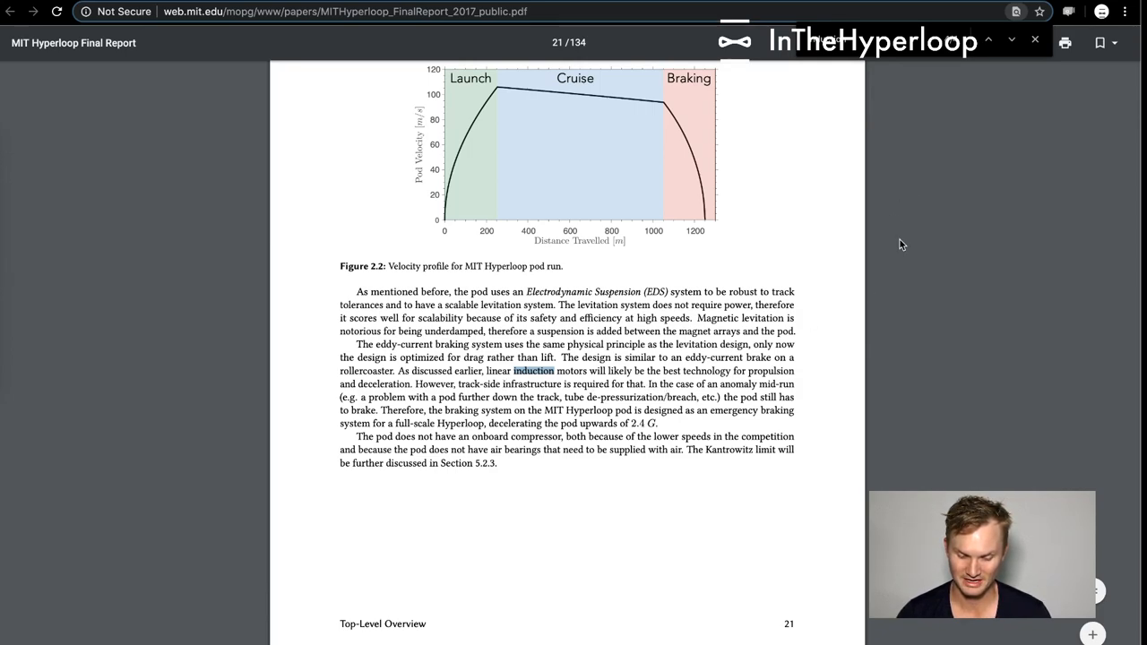